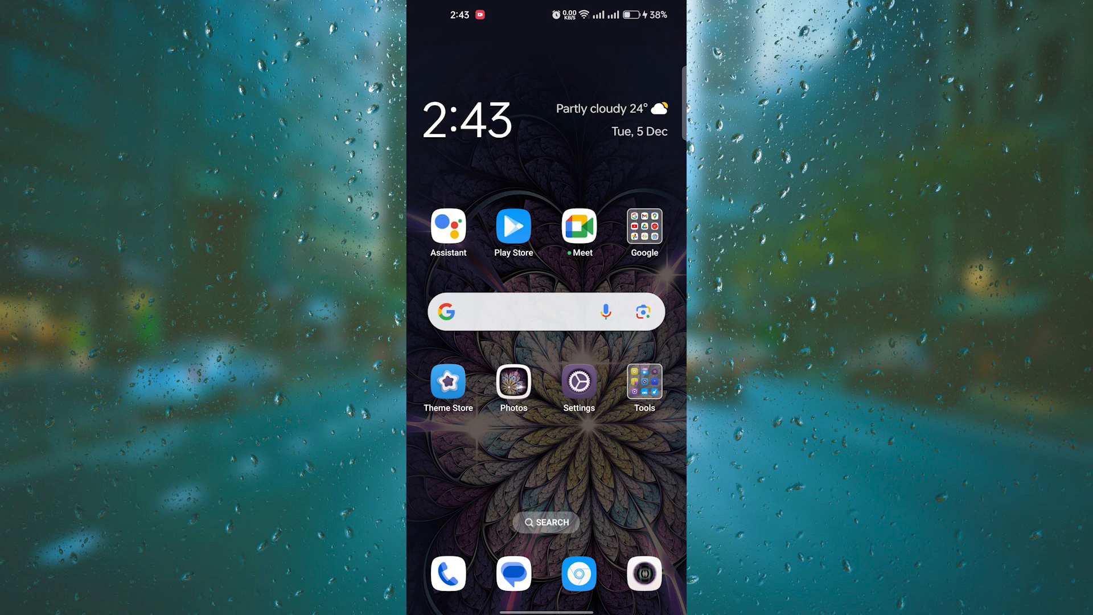
# - Search Google Play Store for TikTok using the recent 'tiktok' search
pyautogui.click(514, 225)
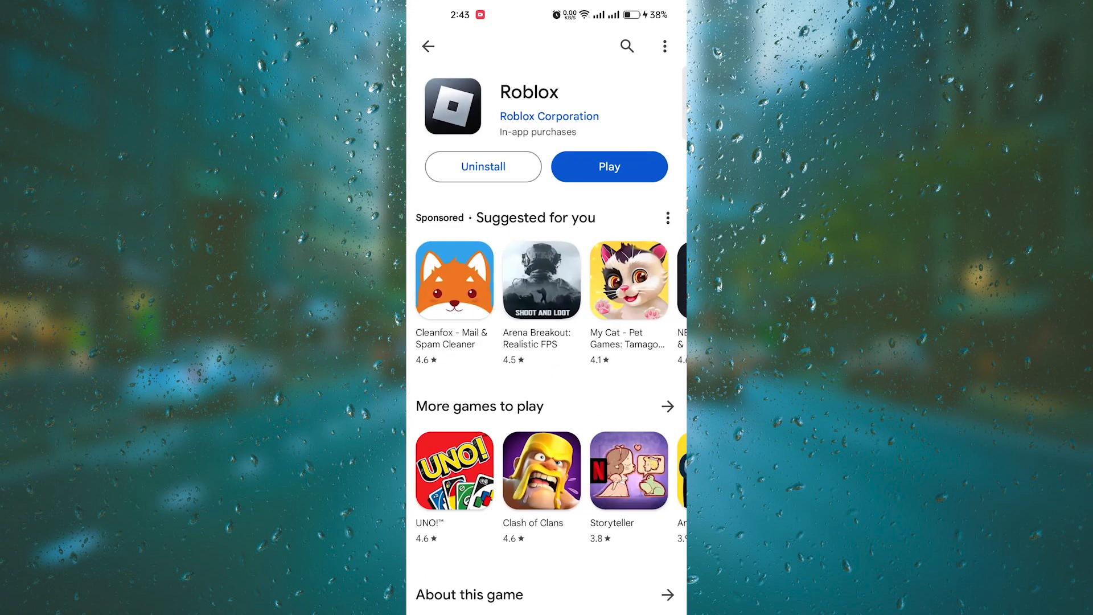
pyautogui.click(625, 45)
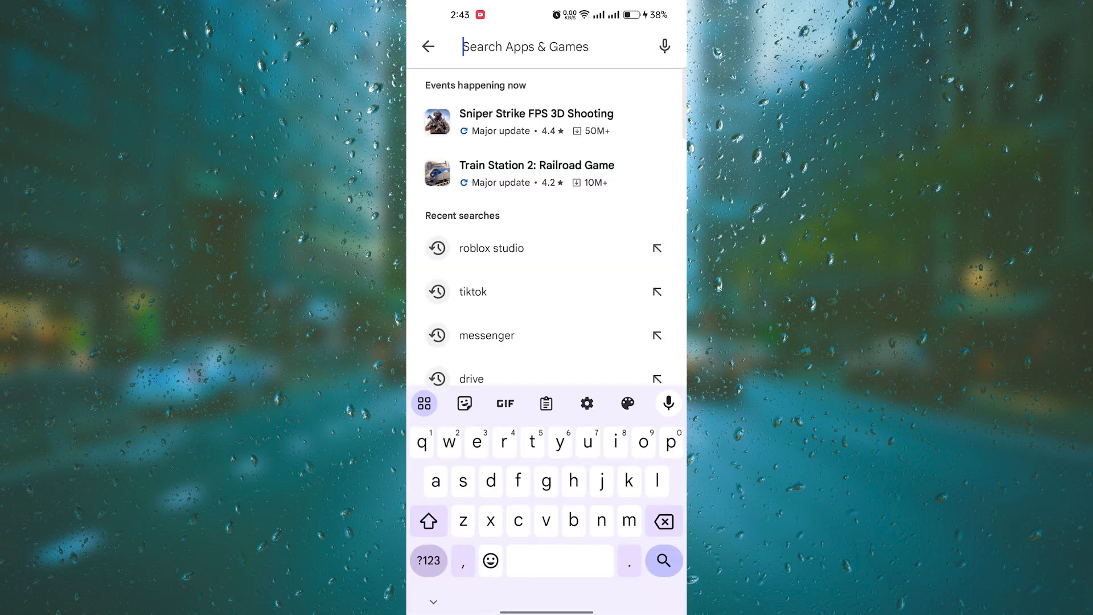
pyautogui.click(471, 292)
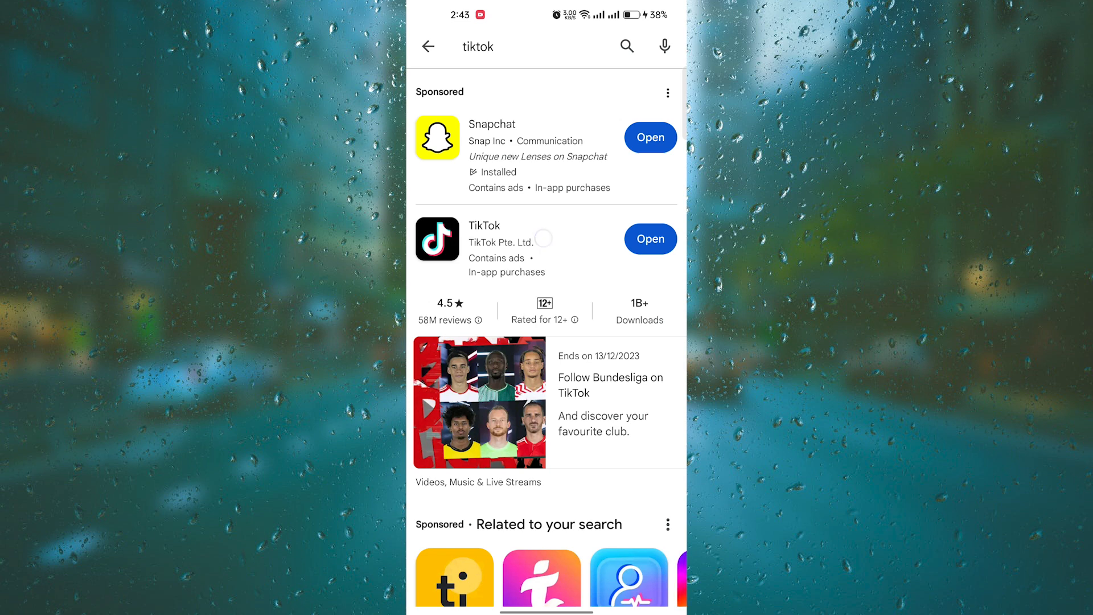
# - Launch TikTok from its store listing and go to your profile page
pyautogui.click(649, 238)
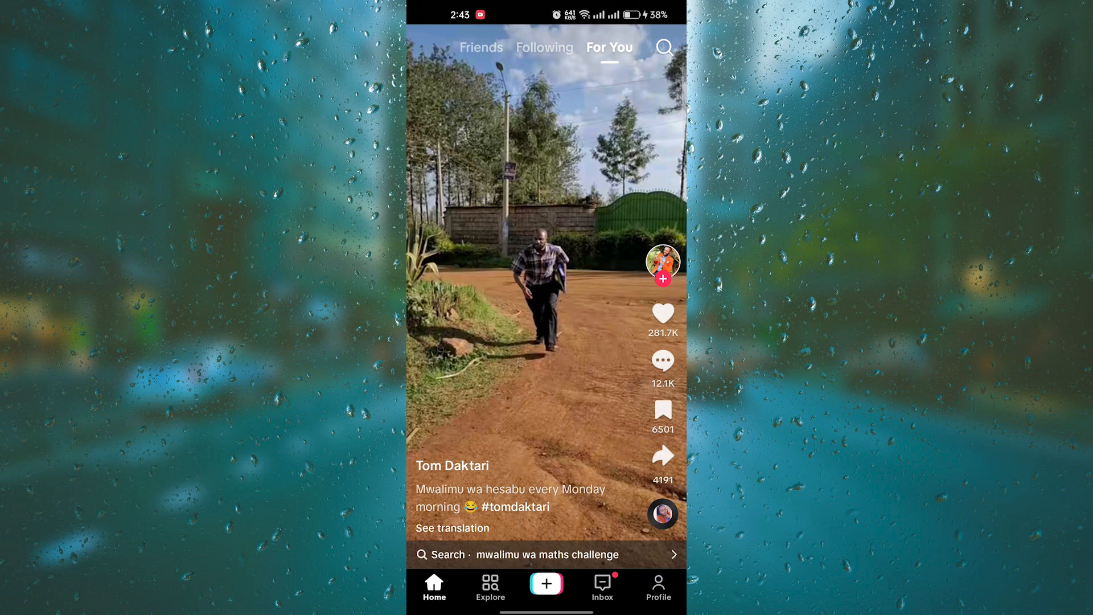
pyautogui.click(657, 587)
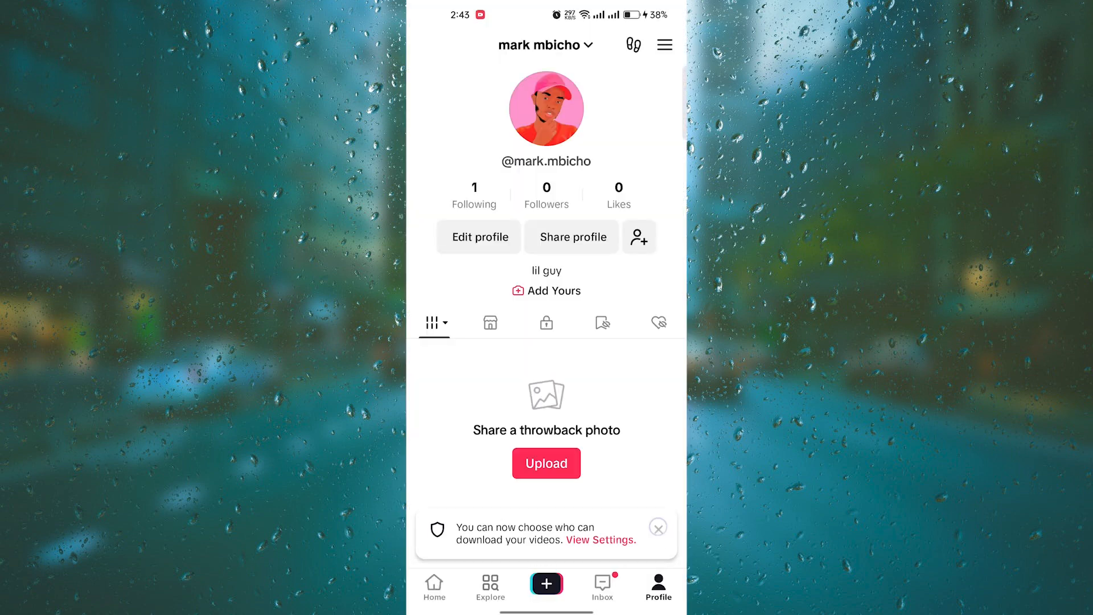
# - Dismiss the download-settings notice and reach Settings and privacy from the profile menu
pyautogui.click(657, 527)
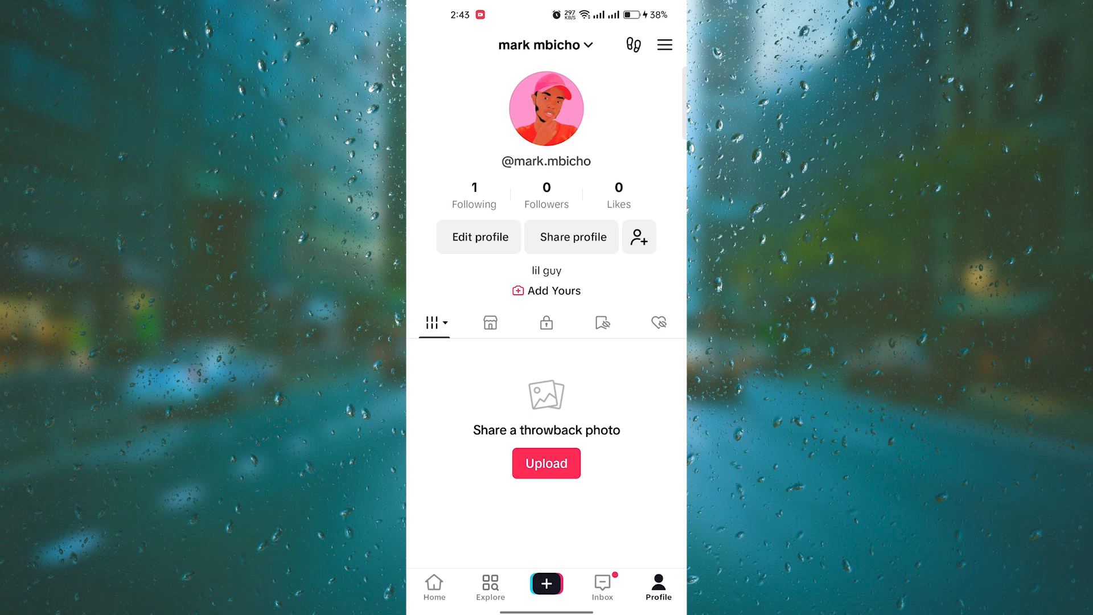
pyautogui.click(663, 44)
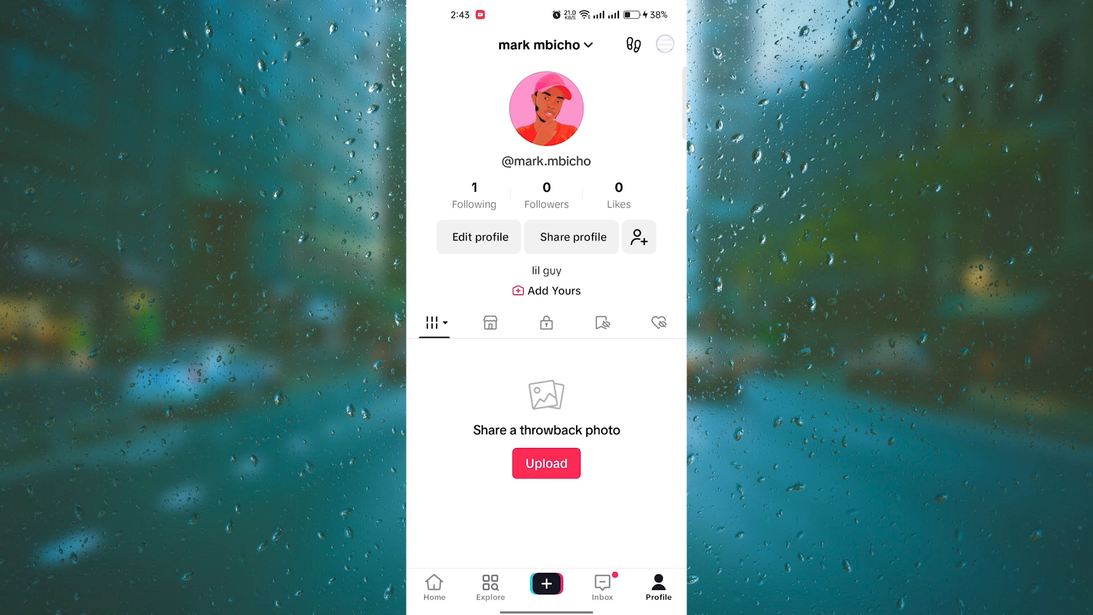
pyautogui.click(635, 45)
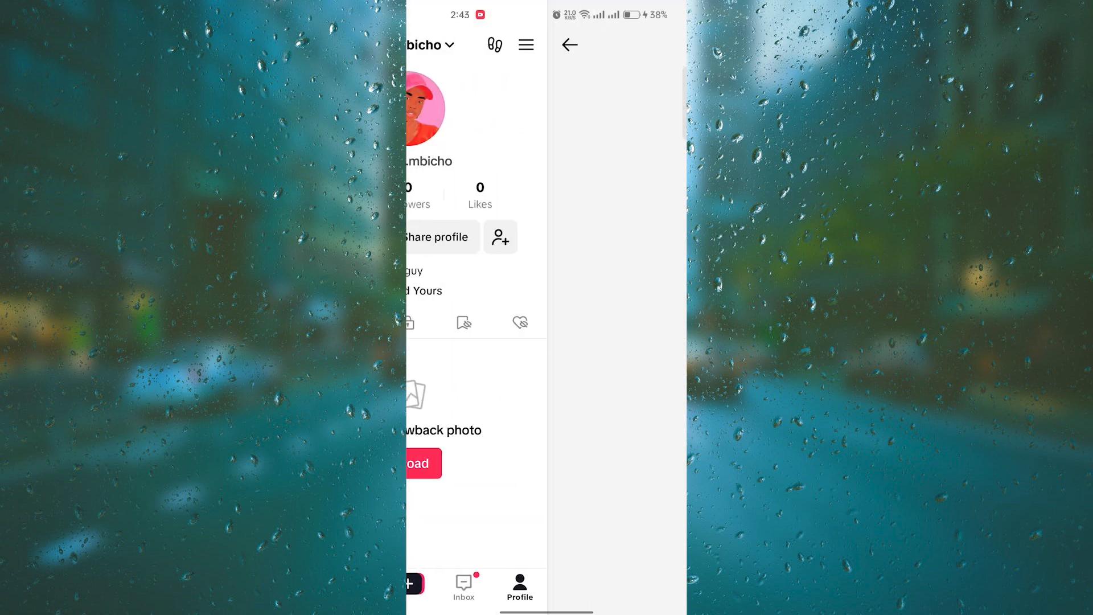
pyautogui.click(526, 45)
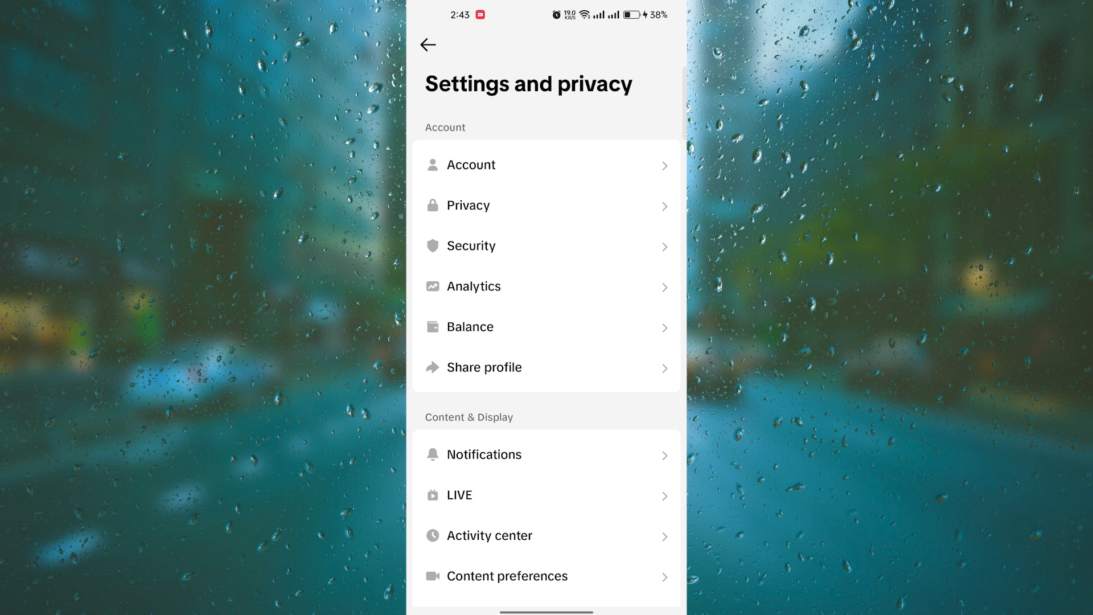
# - Go into Privacy, where the Following list shows Only me
pyautogui.click(540, 205)
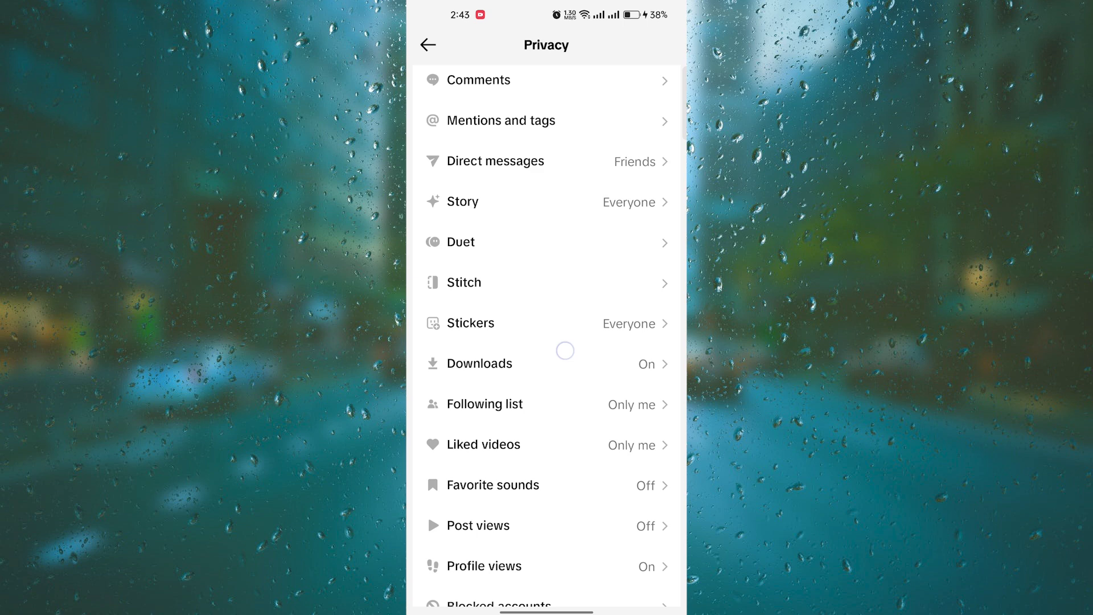
# - Back out of Privacy and Settings to the profile page, scrolled to the posts area
pyautogui.click(545, 404)
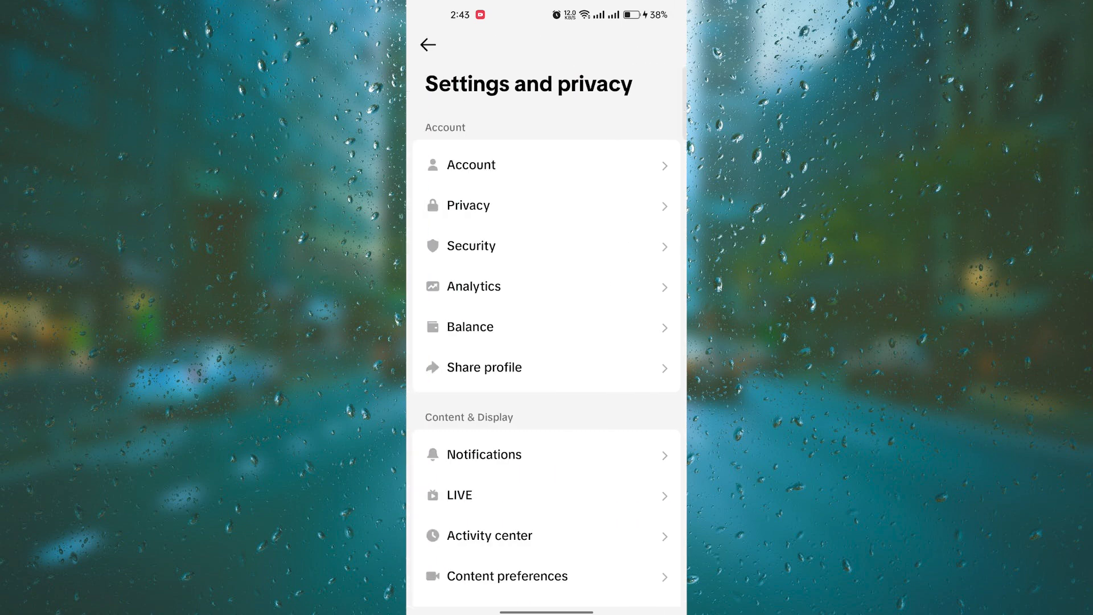
pyautogui.click(427, 45)
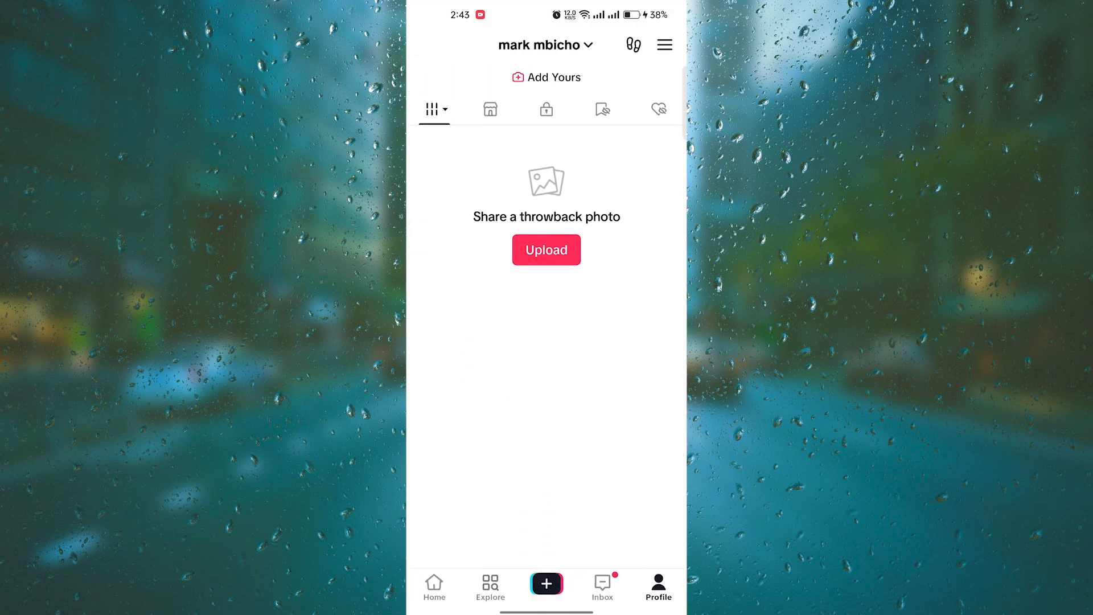
pyautogui.scroll(3)
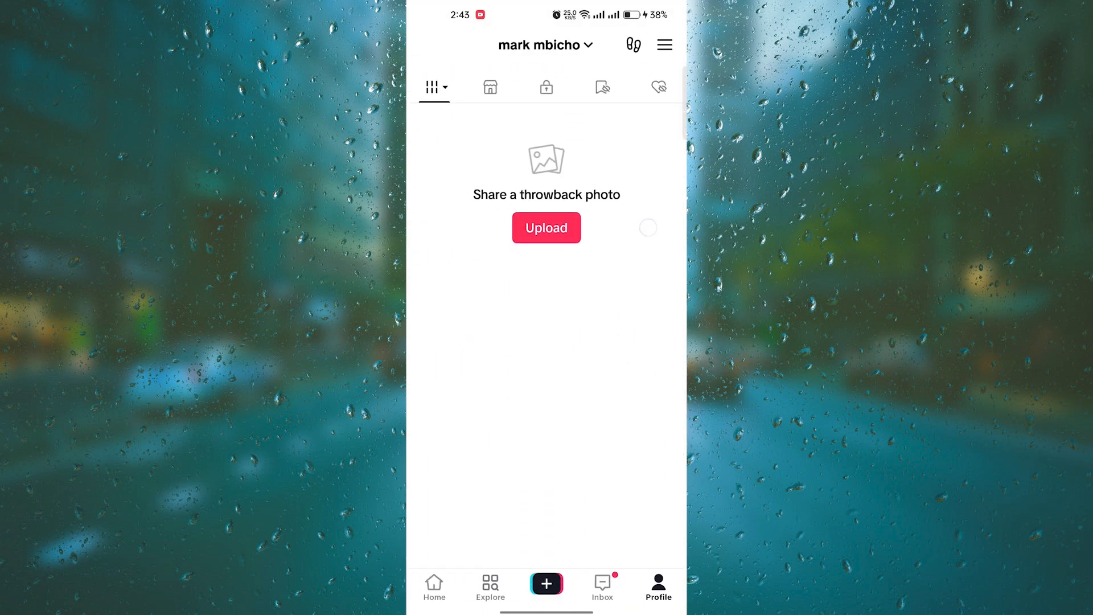